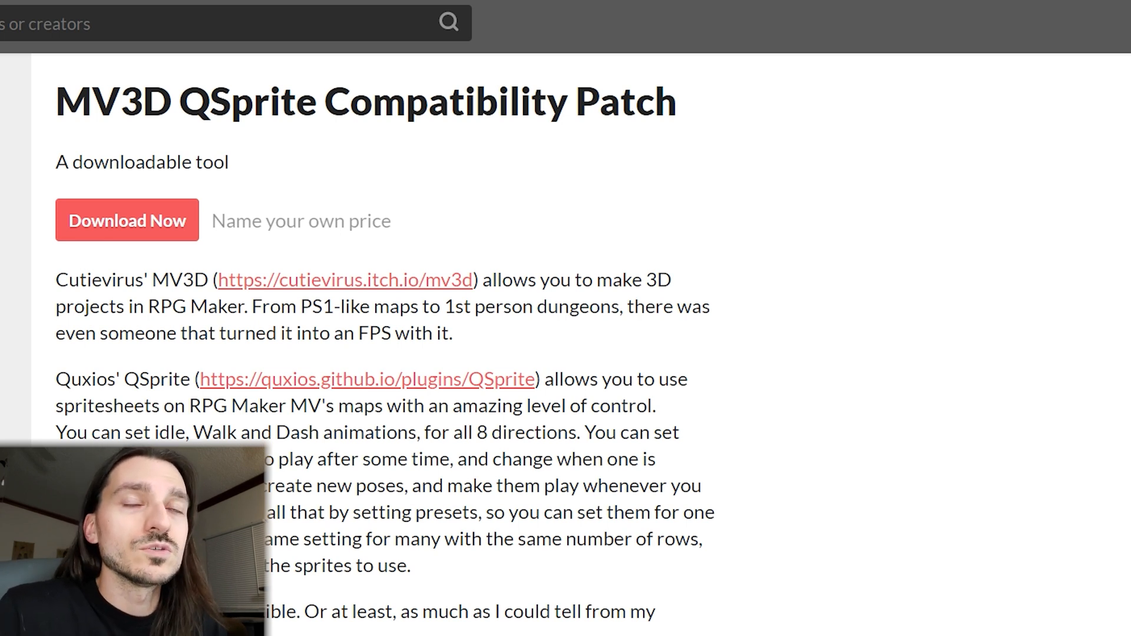
# - Inspect horse spritesheet frames 1, 0, 20 and 40, including saddled and armoured walking horses
pyautogui.scroll(-3)
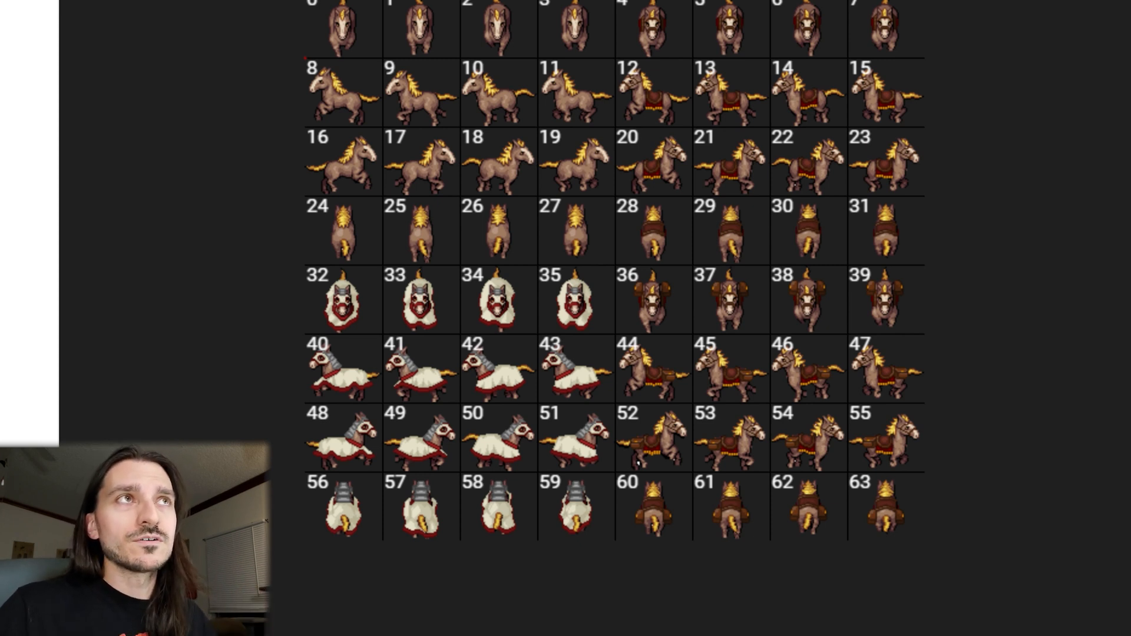
pyautogui.click(421, 29)
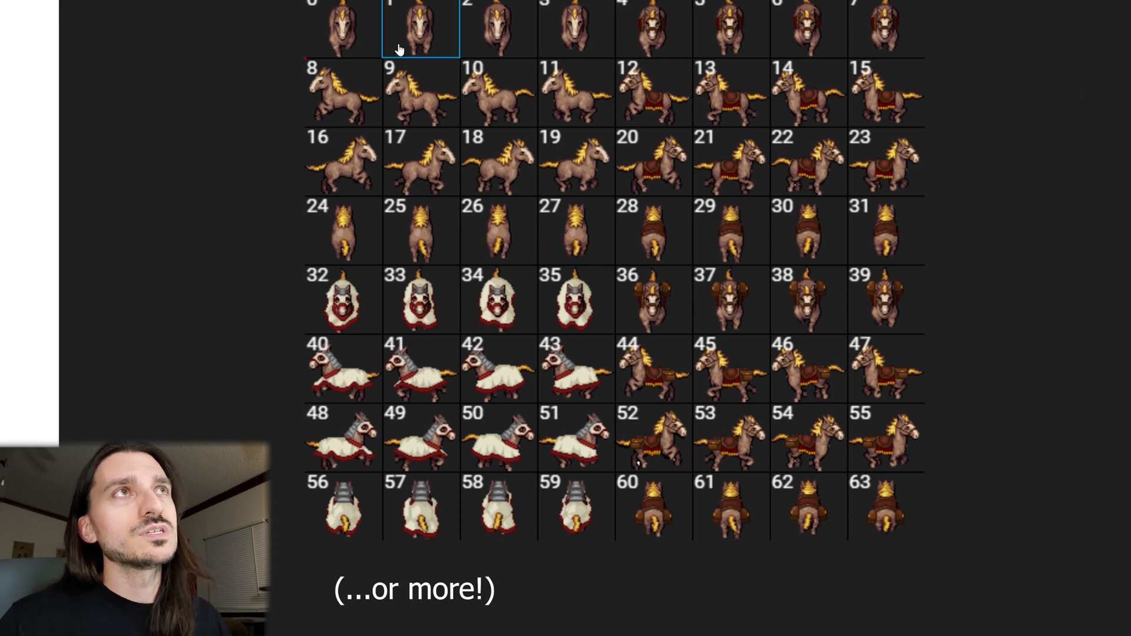
pyautogui.click(575, 29)
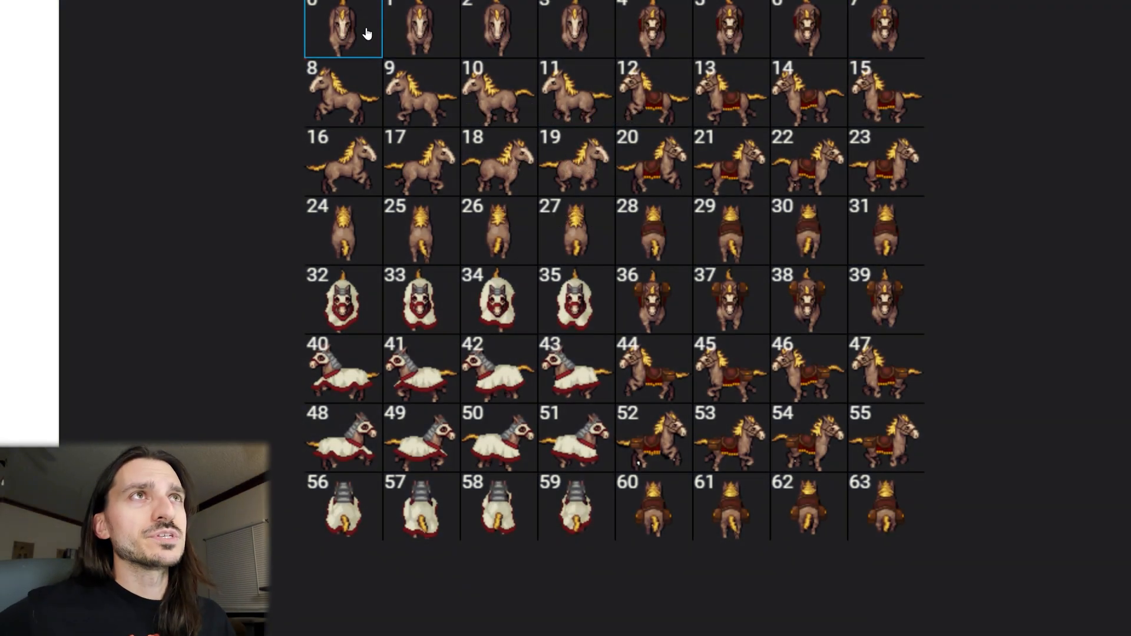
pyautogui.click(422, 33)
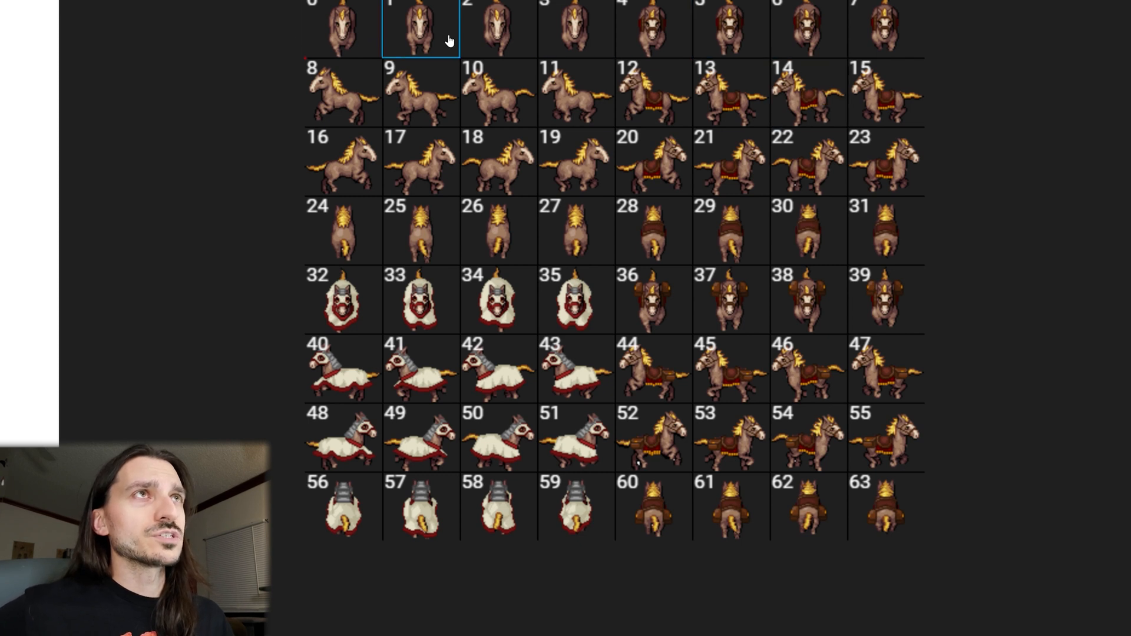
pyautogui.click(651, 160)
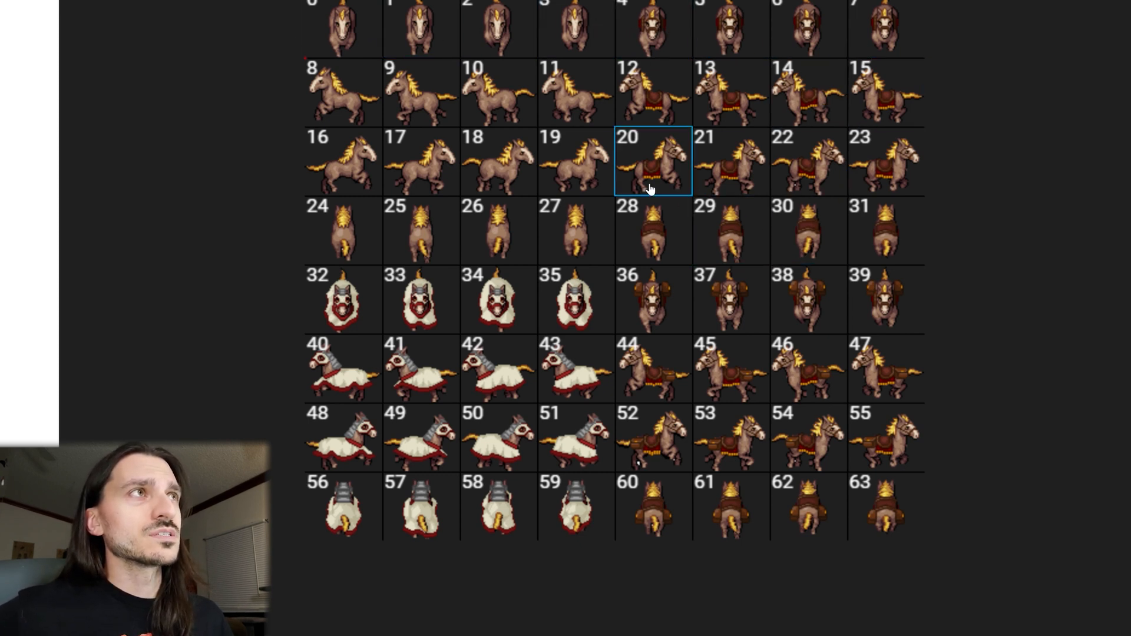
pyautogui.click(344, 367)
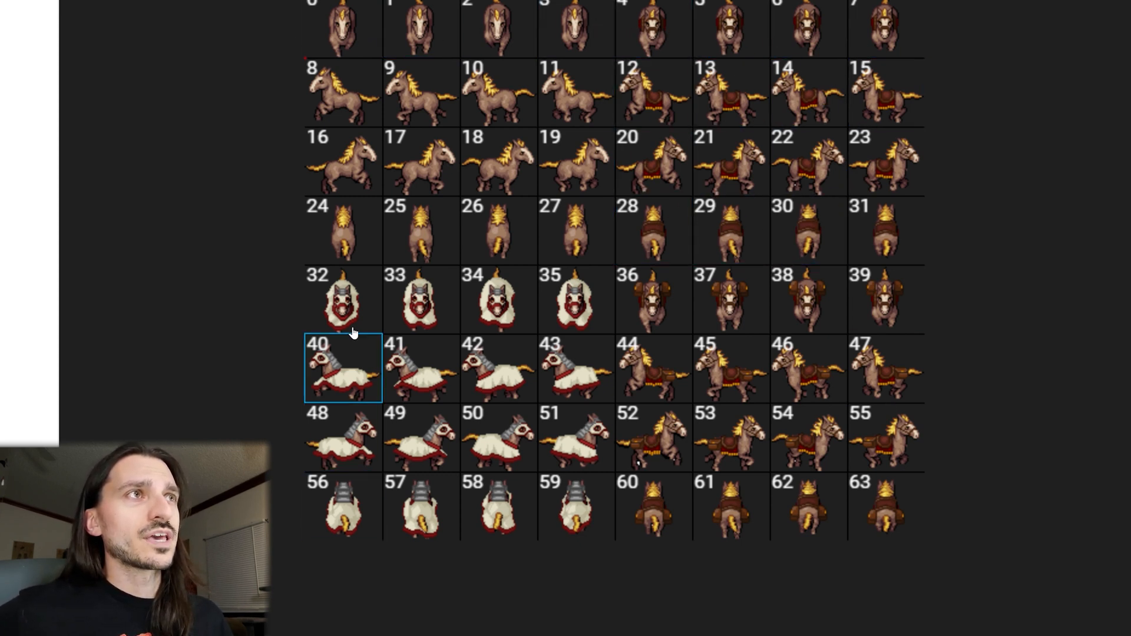
# - Scroll the itch.io patch page down to the Terms of Use crediting YoraeRasante
pyautogui.click(652, 505)
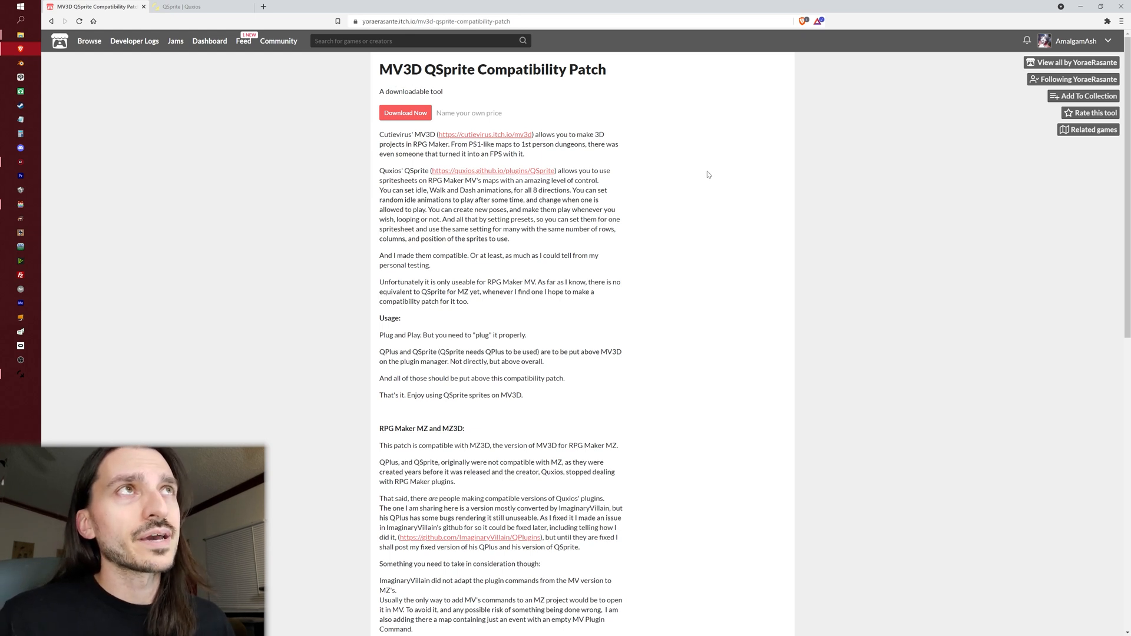
pyautogui.moveTo(690, 272)
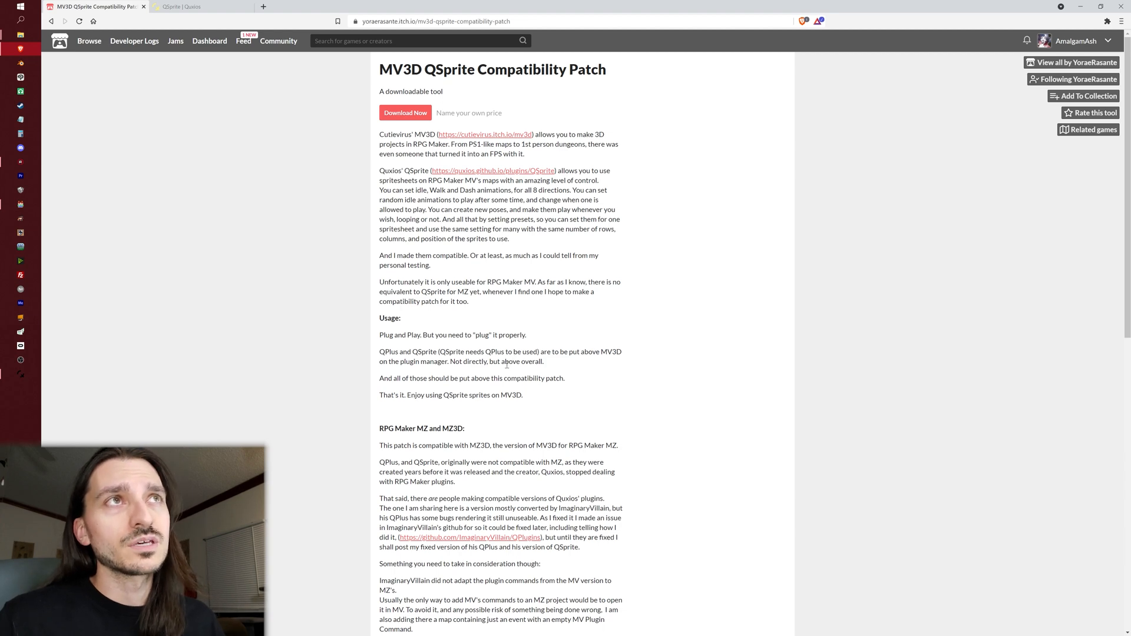
pyautogui.scroll(-3)
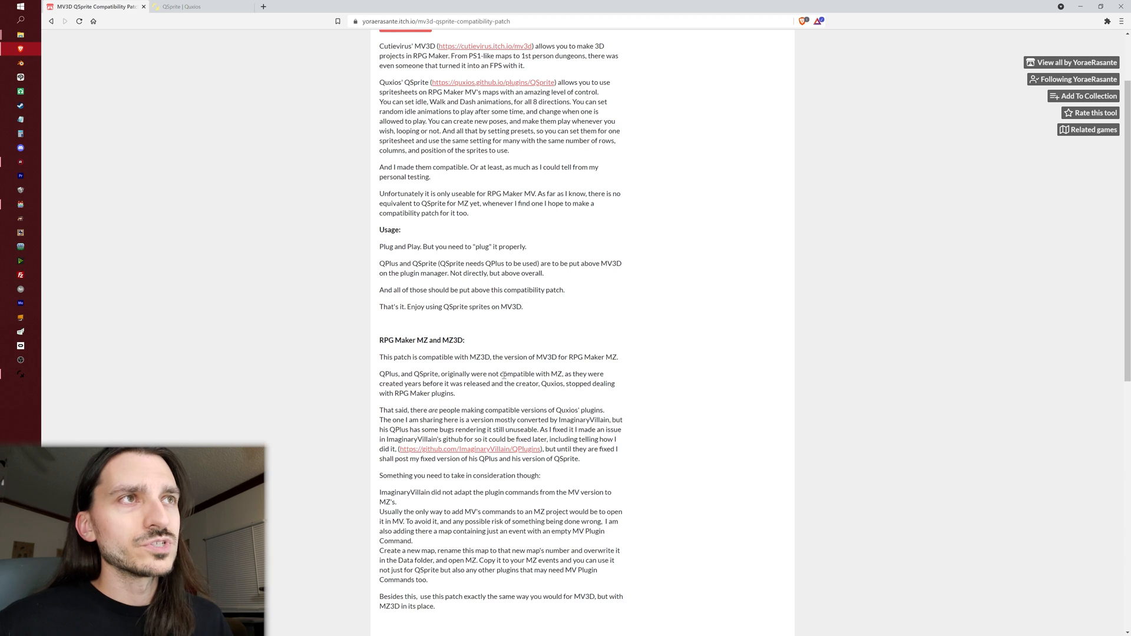
pyautogui.moveTo(504, 376)
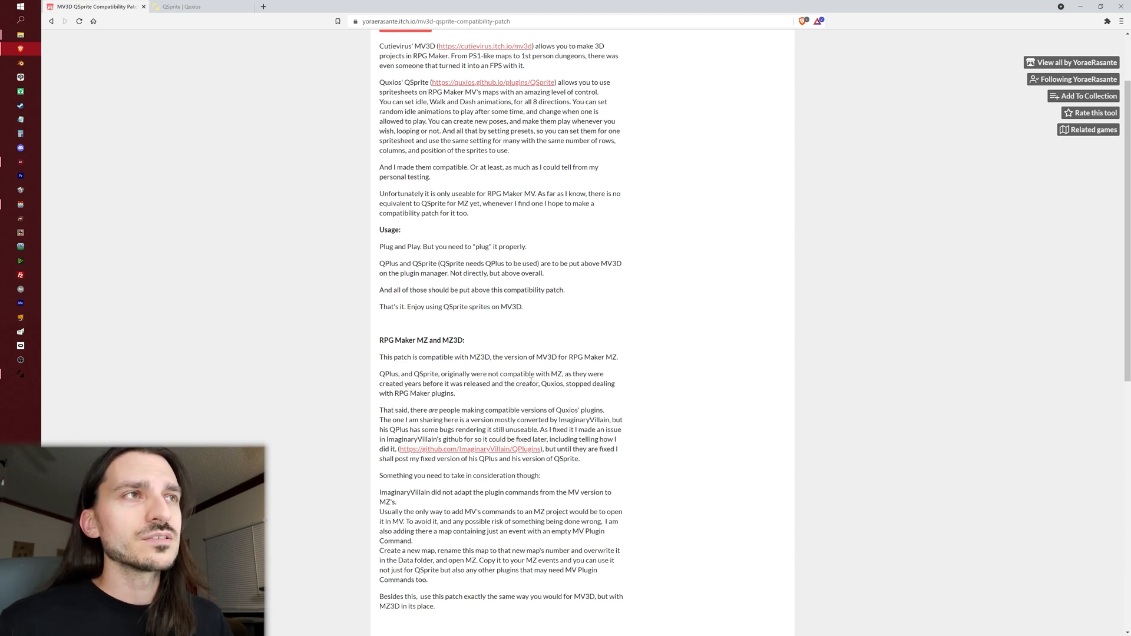
pyautogui.moveTo(686, 395)
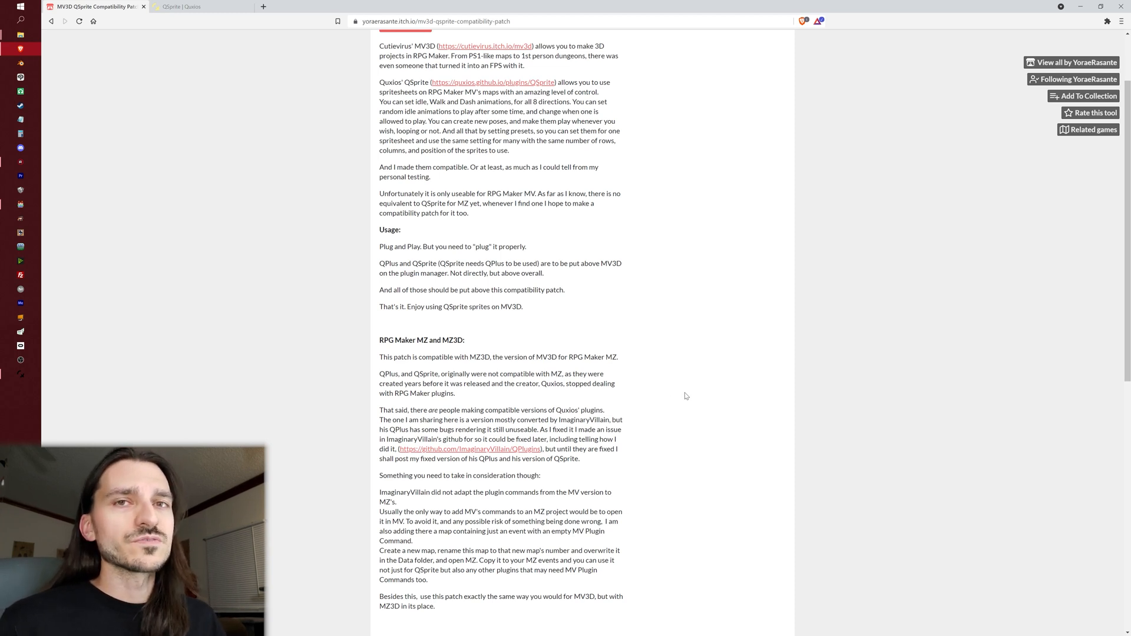
pyautogui.scroll(-3)
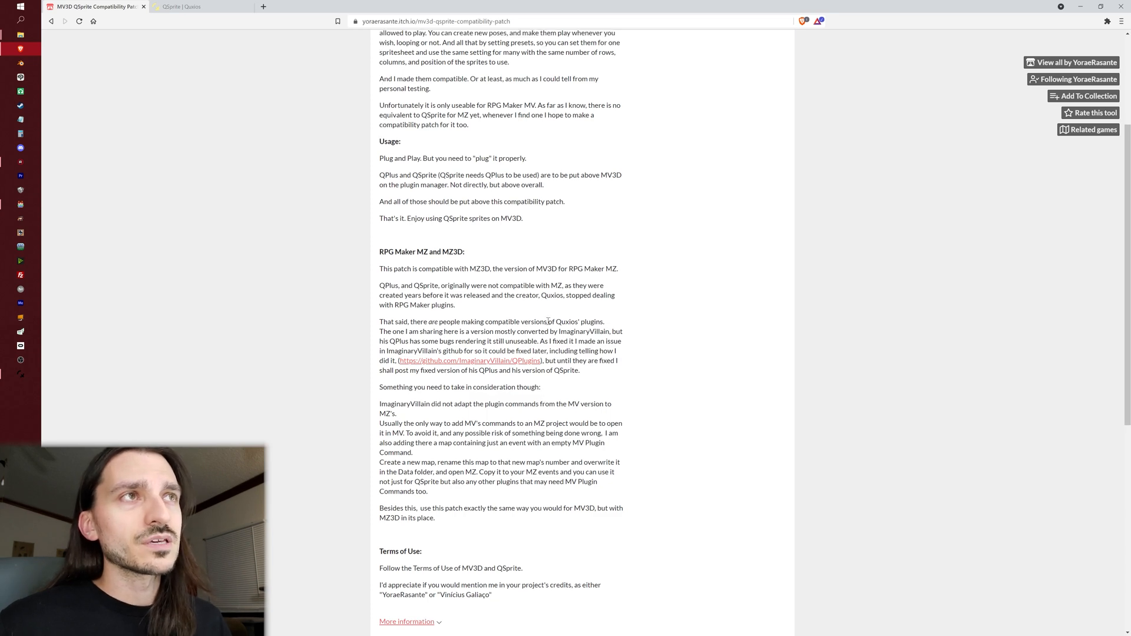
pyautogui.moveTo(614, 322)
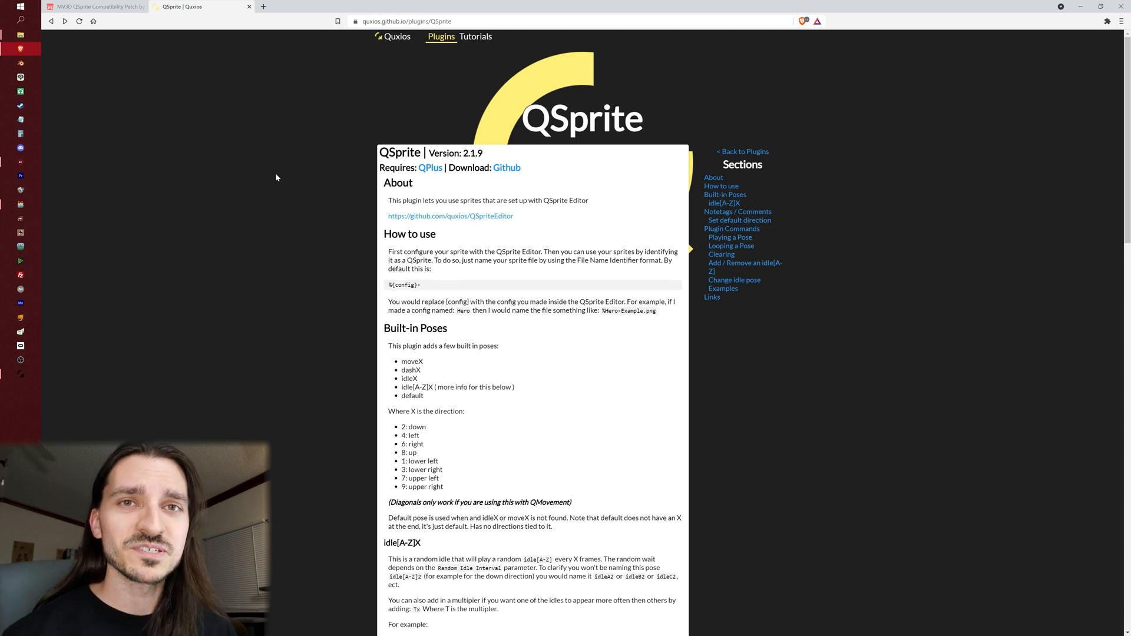
pyautogui.moveTo(269, 176)
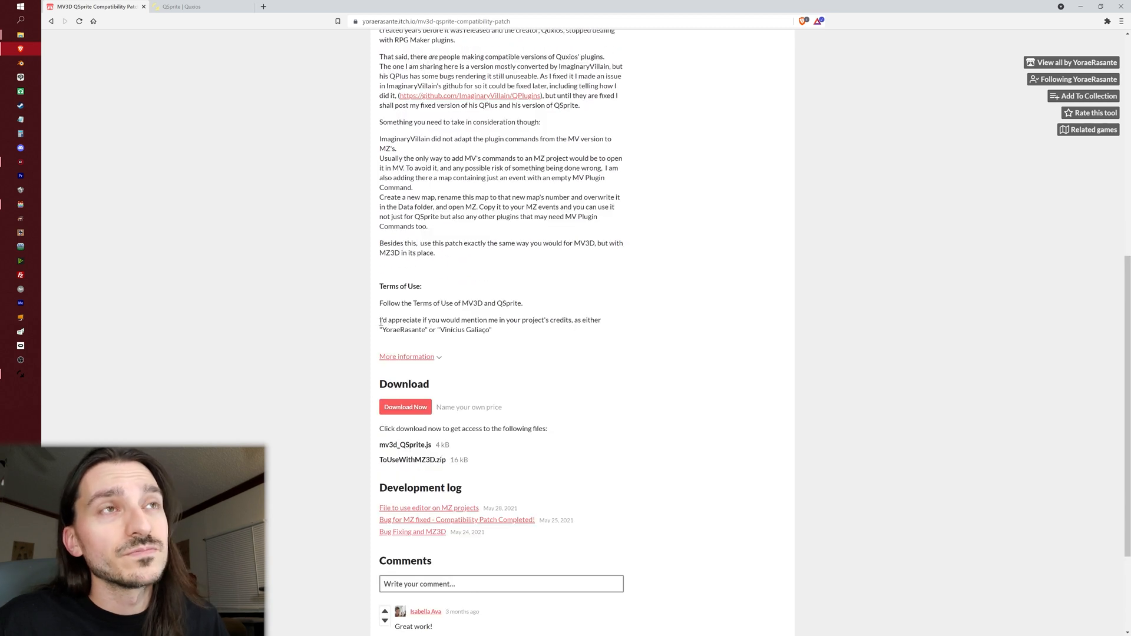
# - Highlight the opening words of the YoraeRasante credit request in the Terms of Use
pyautogui.doubleClick(394, 320)
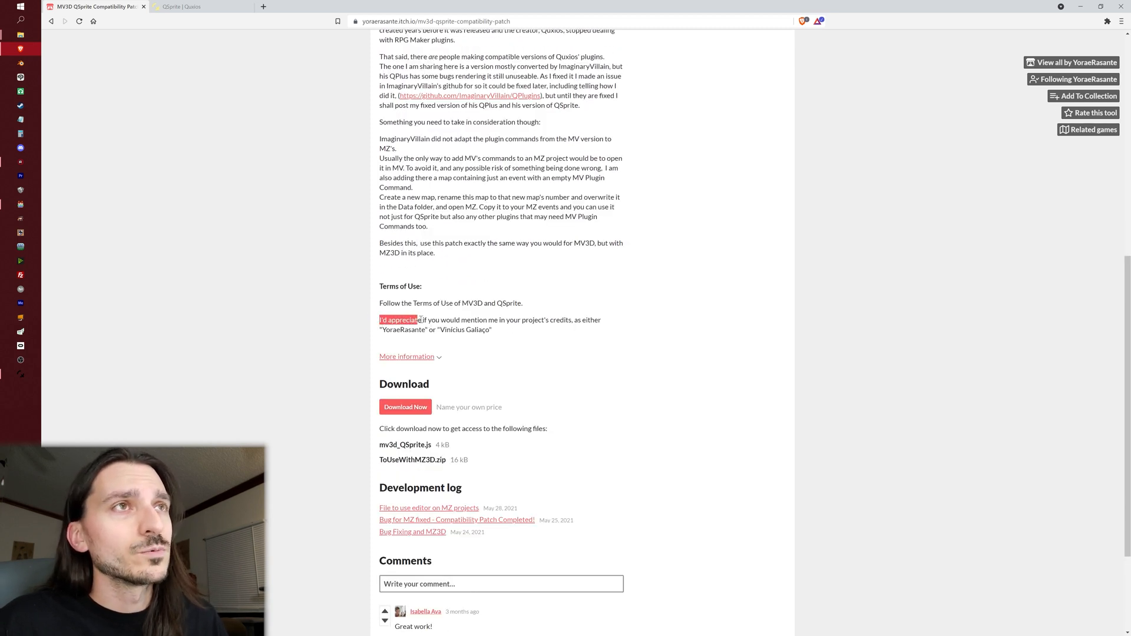